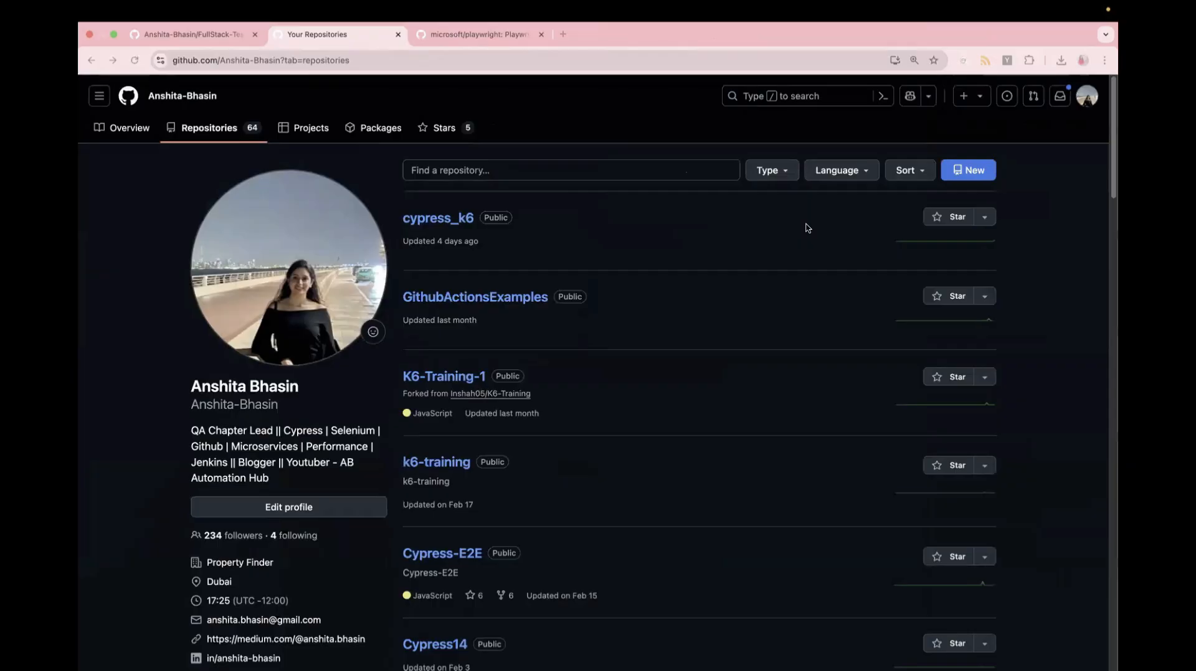
{"action": "mouse_move", "coordinate": [442, 553]}
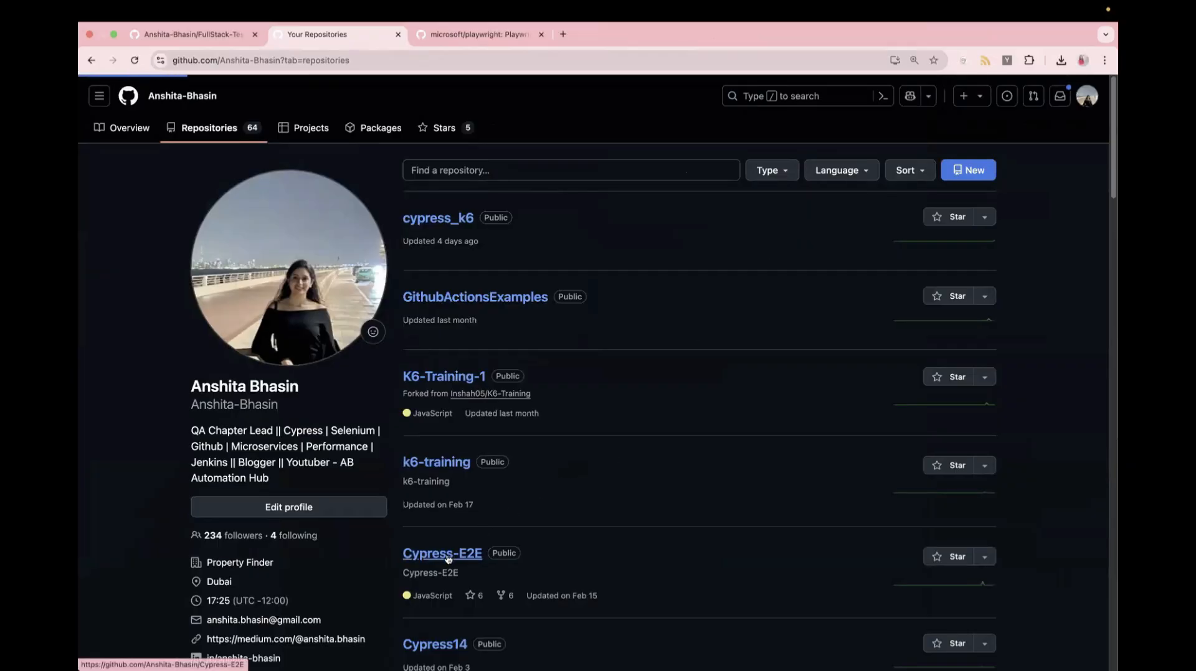
Open the Cypress-E2E repository from the Repositories list
{"action": "left_click", "coordinate": [441, 553]}
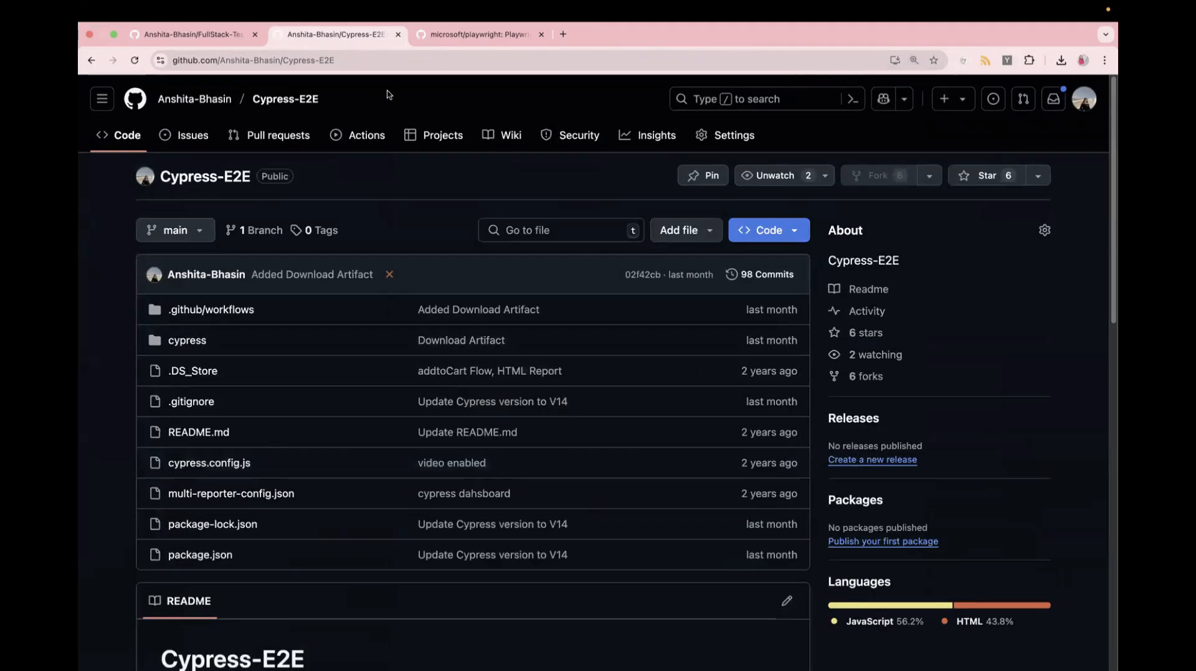
Edit the URL from github.com to gitdiagram.com so Cypress-E2E loads in GitDiagram
{"action": "left_click", "coordinate": [251, 60]}
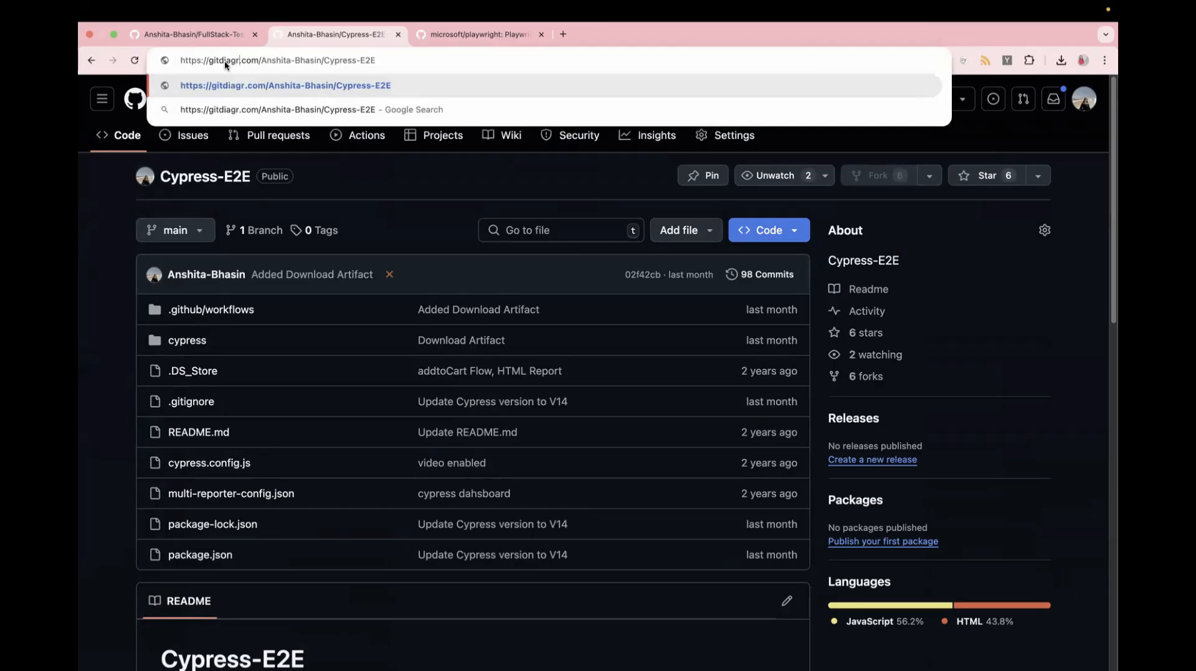
{"action": "type", "text": "am"}
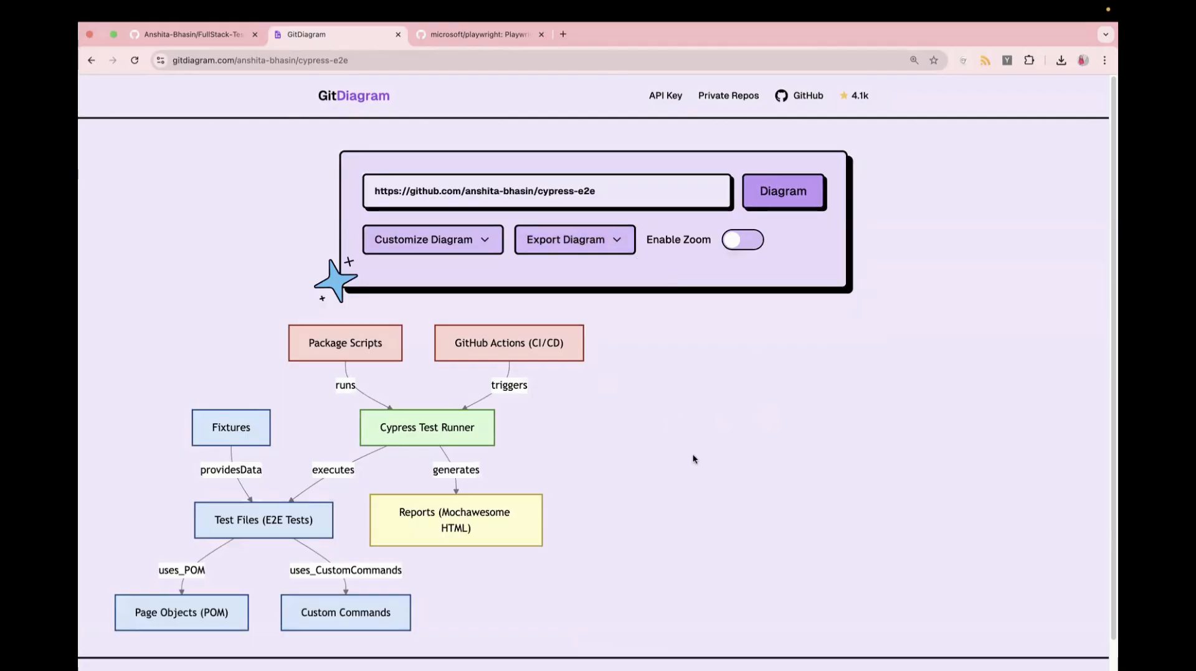
{"action": "mouse_move", "coordinate": [693, 459]}
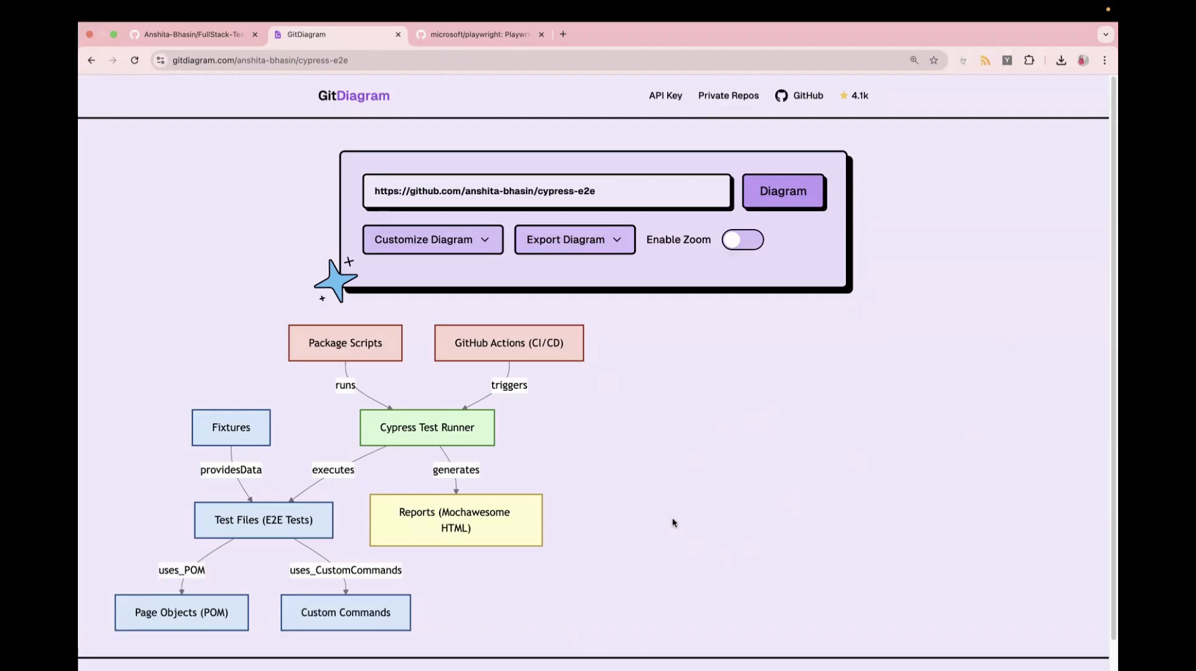
{"action": "mouse_move", "coordinate": [652, 346]}
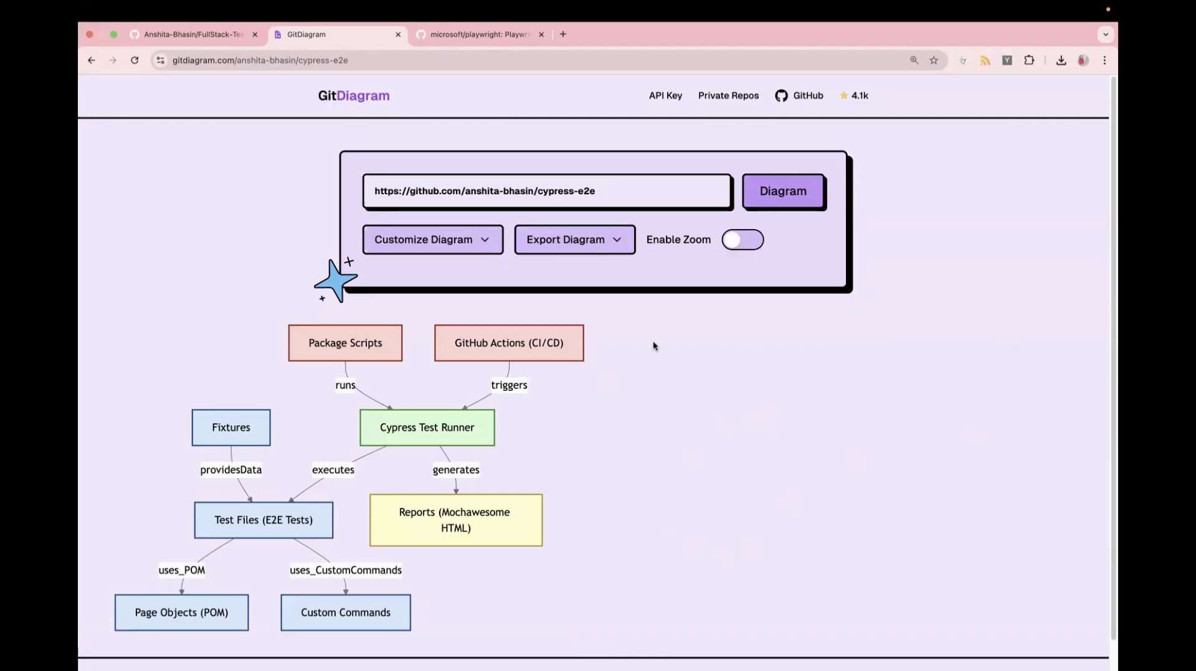
{"action": "mouse_move", "coordinate": [625, 485]}
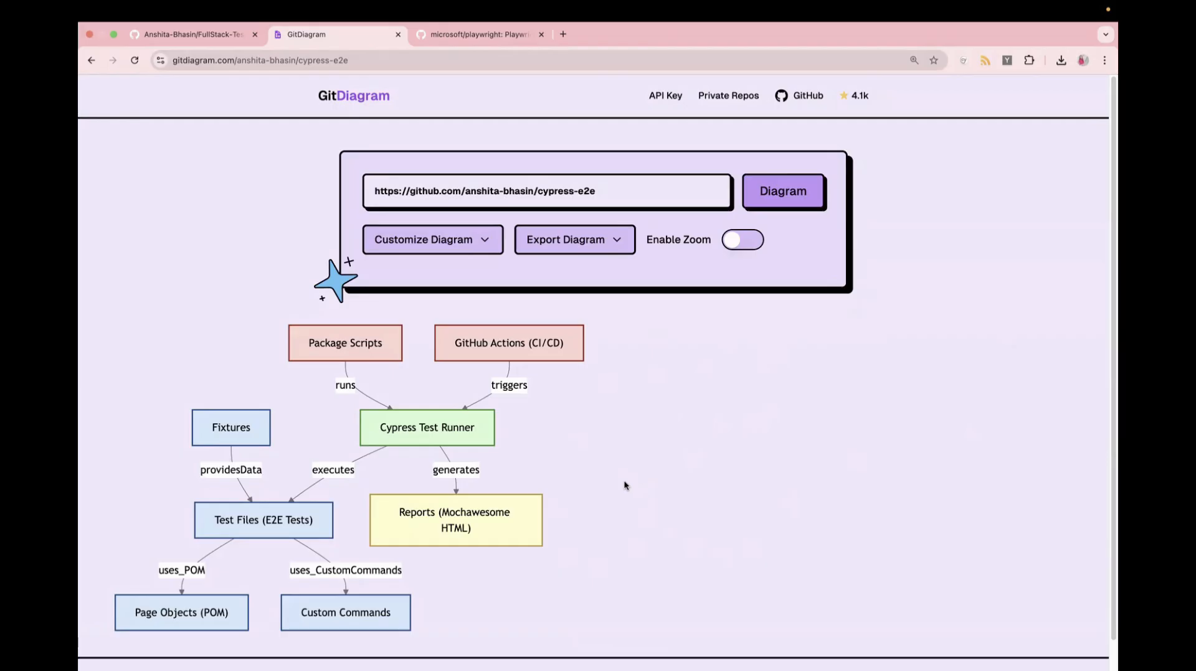
{"action": "mouse_move", "coordinate": [295, 451]}
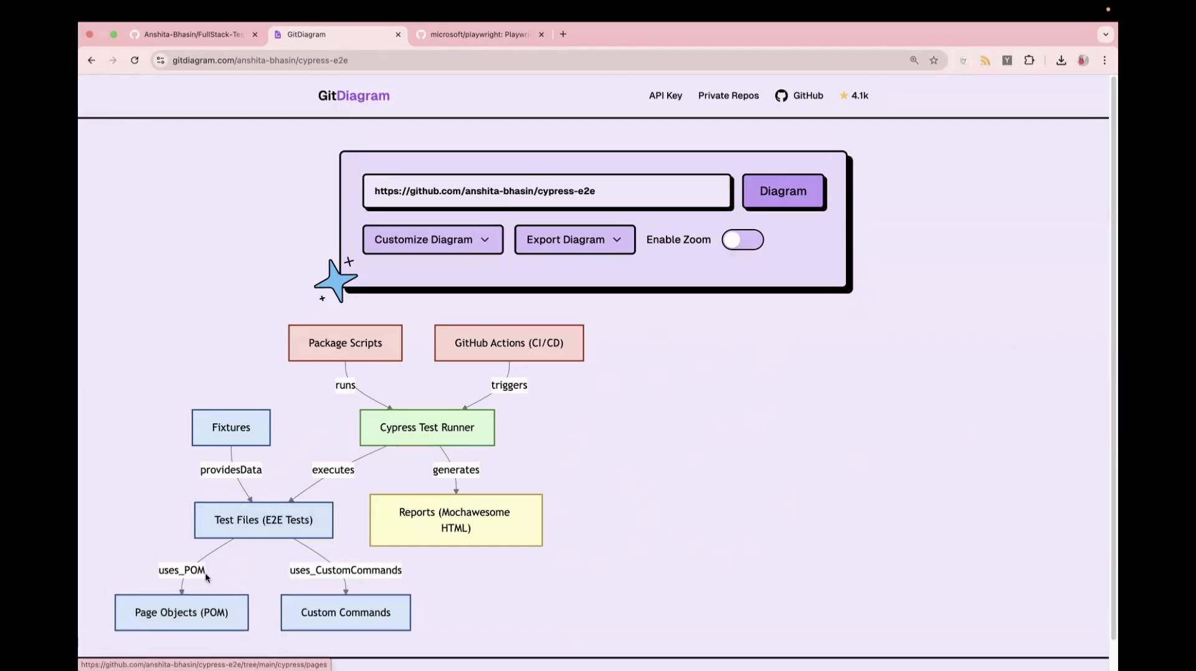
{"action": "mouse_move", "coordinate": [452, 584]}
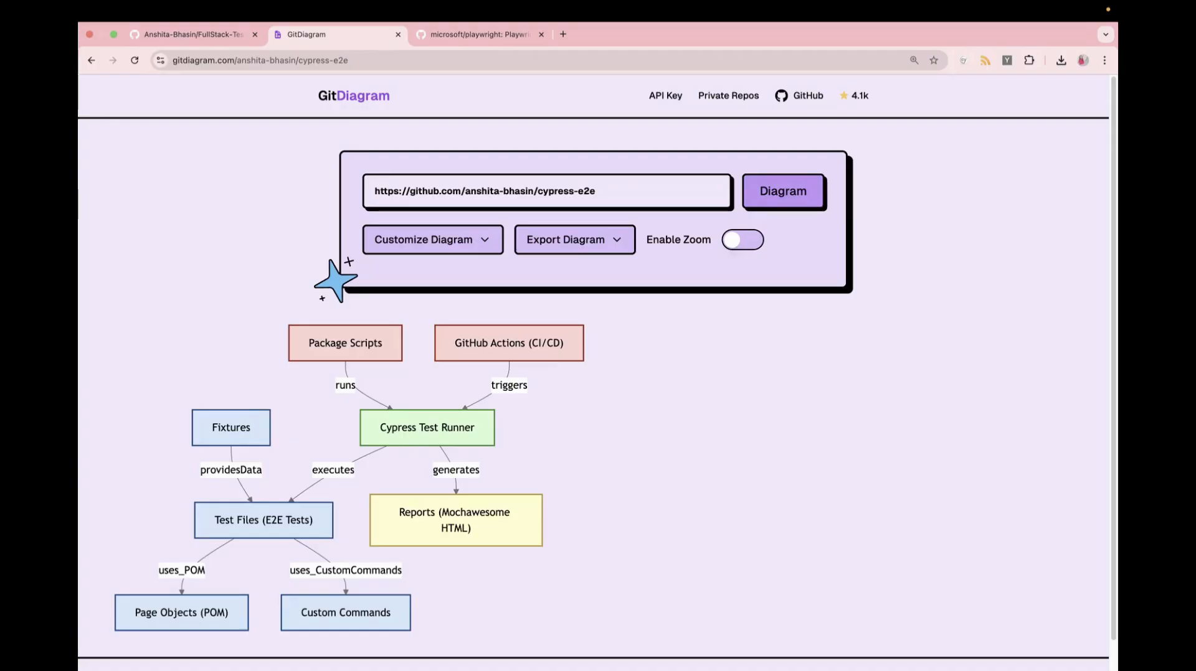
{"action": "mouse_move", "coordinate": [523, 337]}
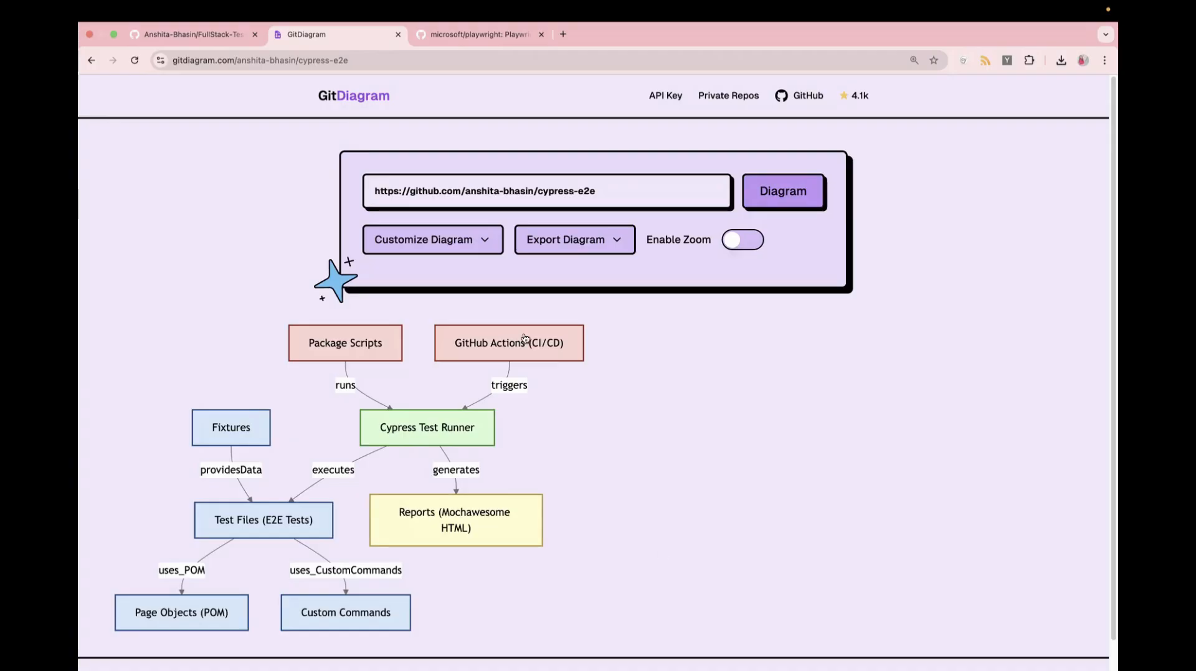
Reveal the Customize Diagram options for the Cypress-E2E diagram
{"action": "left_click", "coordinate": [433, 239]}
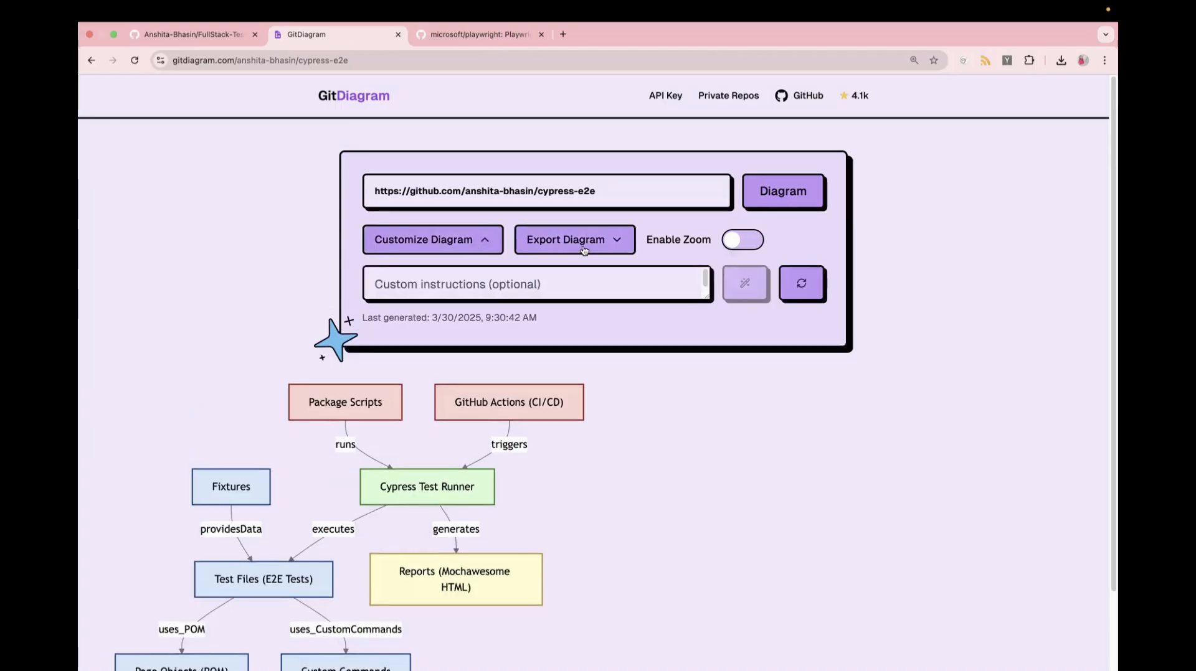
Show the PNG/Mermaid export choices and toggle Enable Zoom on, then off again
{"action": "left_click", "coordinate": [574, 239]}
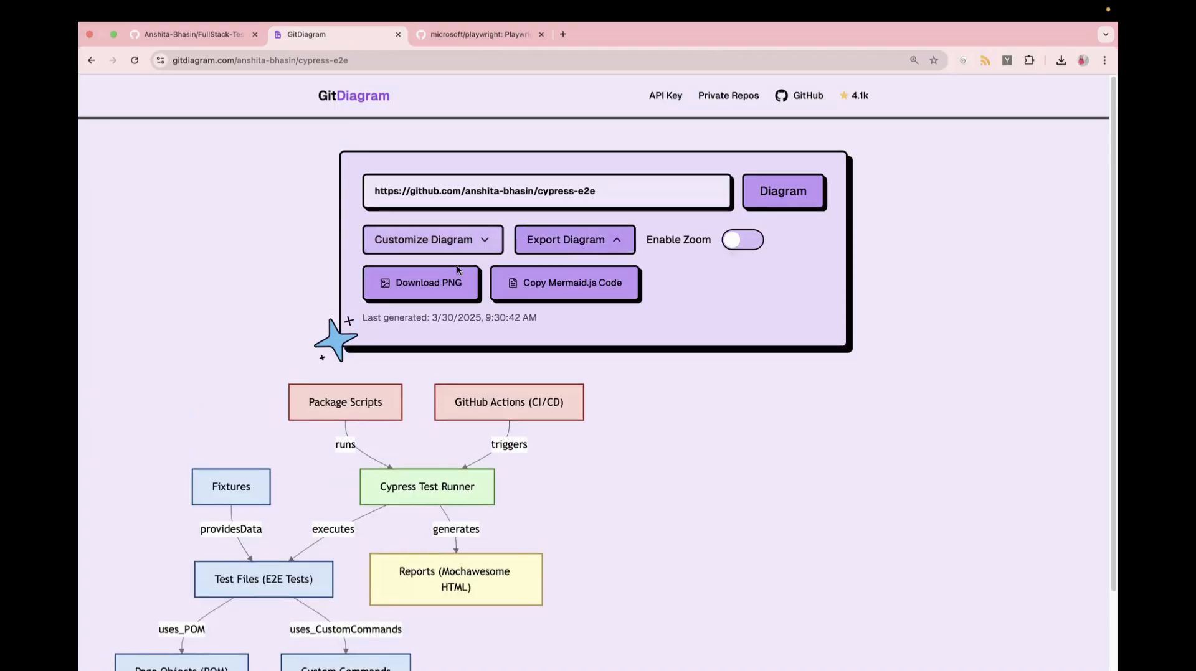
{"action": "mouse_move", "coordinate": [420, 283]}
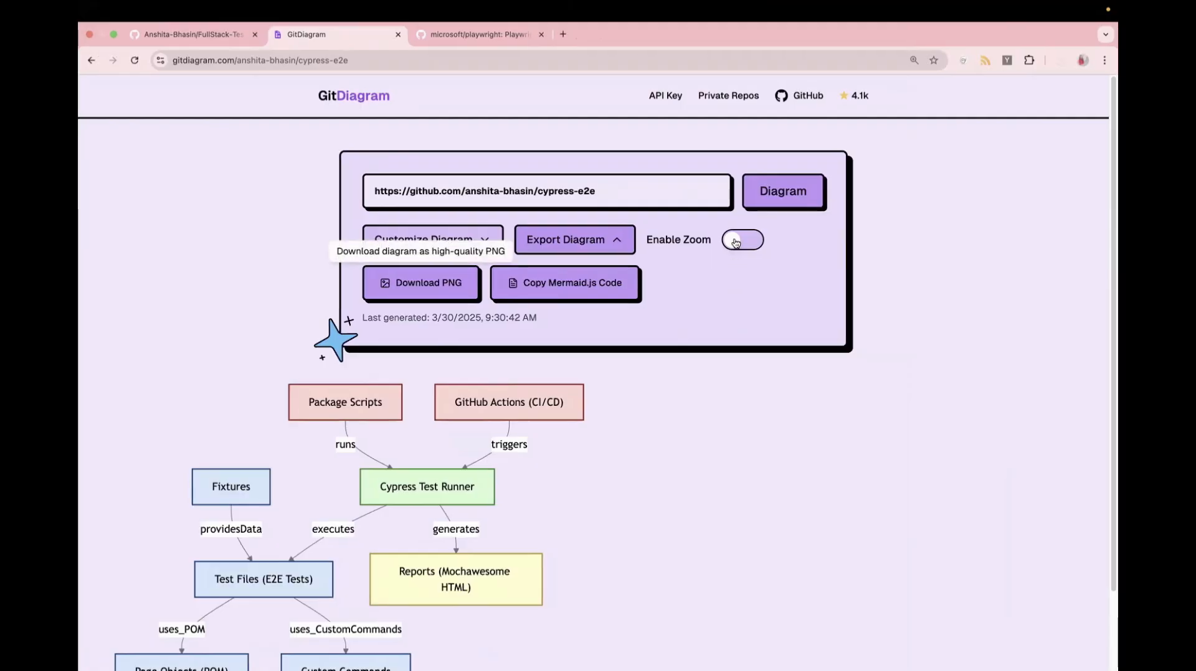
{"action": "left_click", "coordinate": [742, 239]}
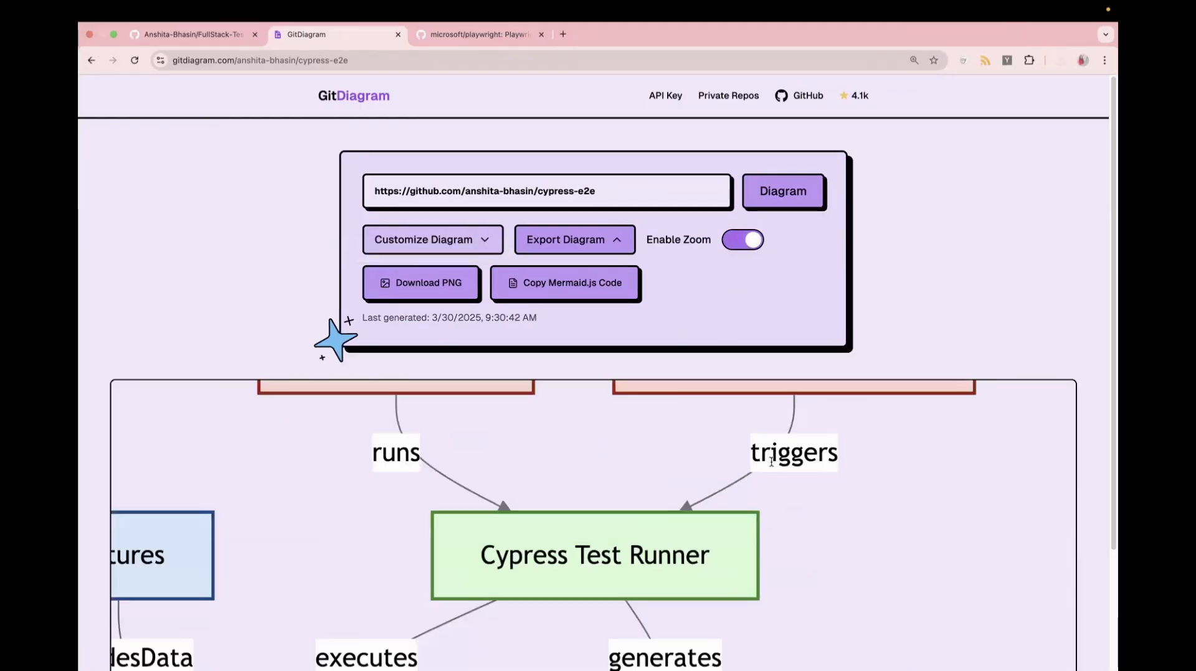
{"action": "left_click", "coordinate": [740, 240]}
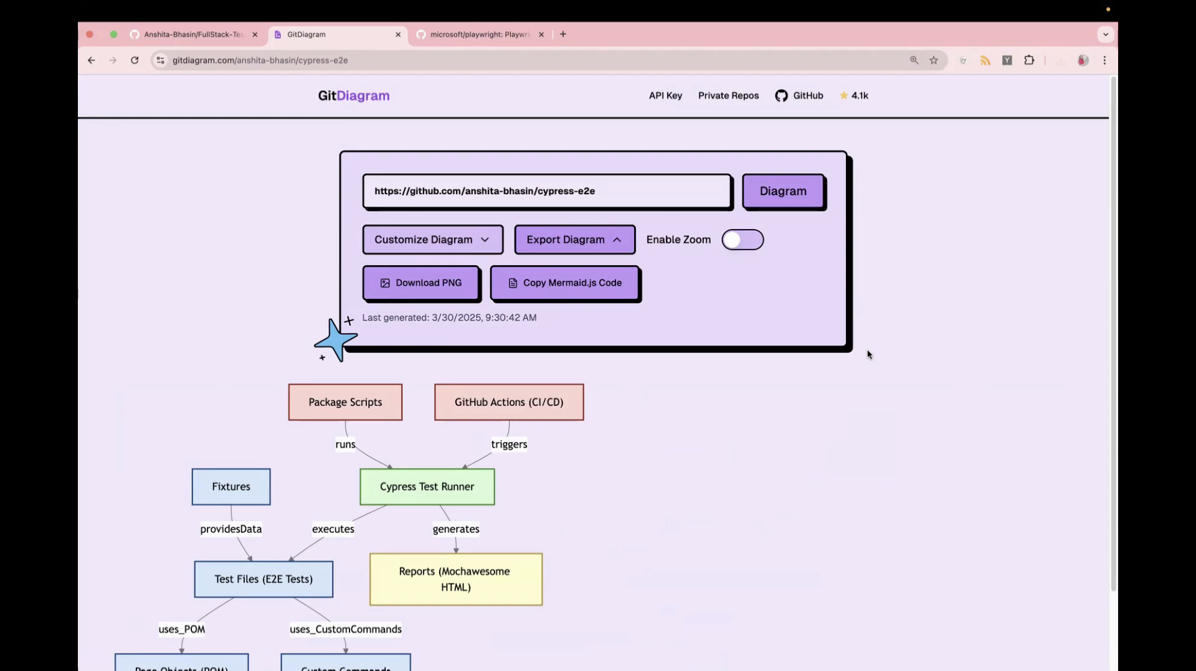
Bring up the GitDiagram home page and review the FullStack-Testing repository page
{"action": "left_click", "coordinate": [259, 60]}
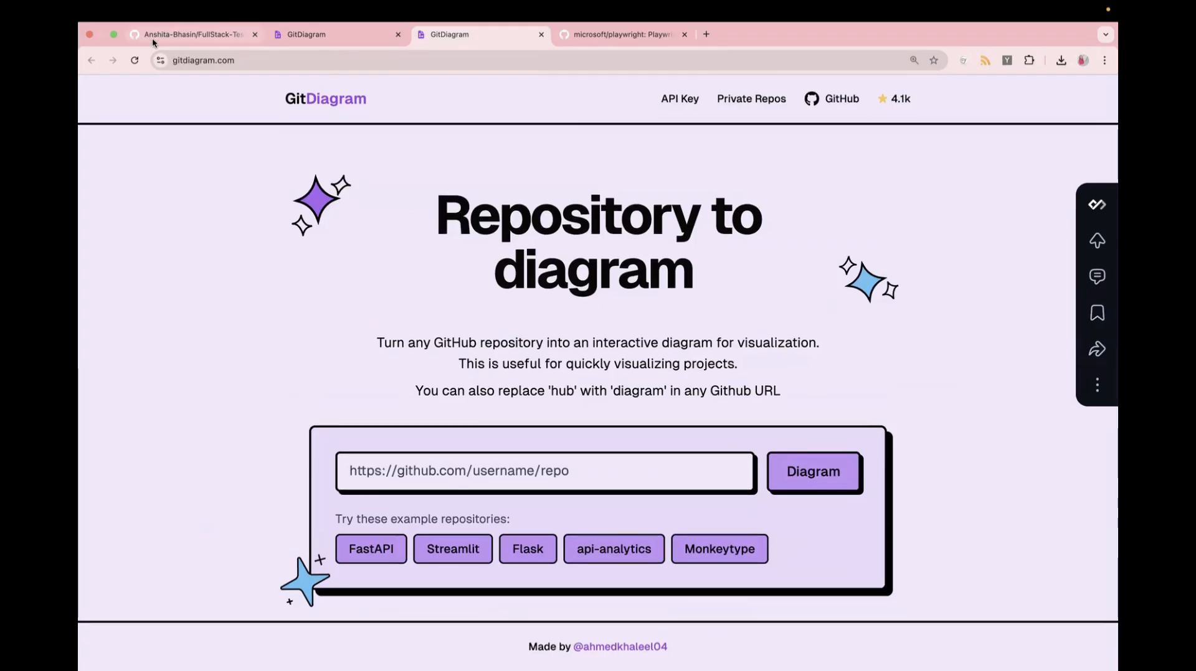
{"action": "left_click", "coordinate": [193, 35]}
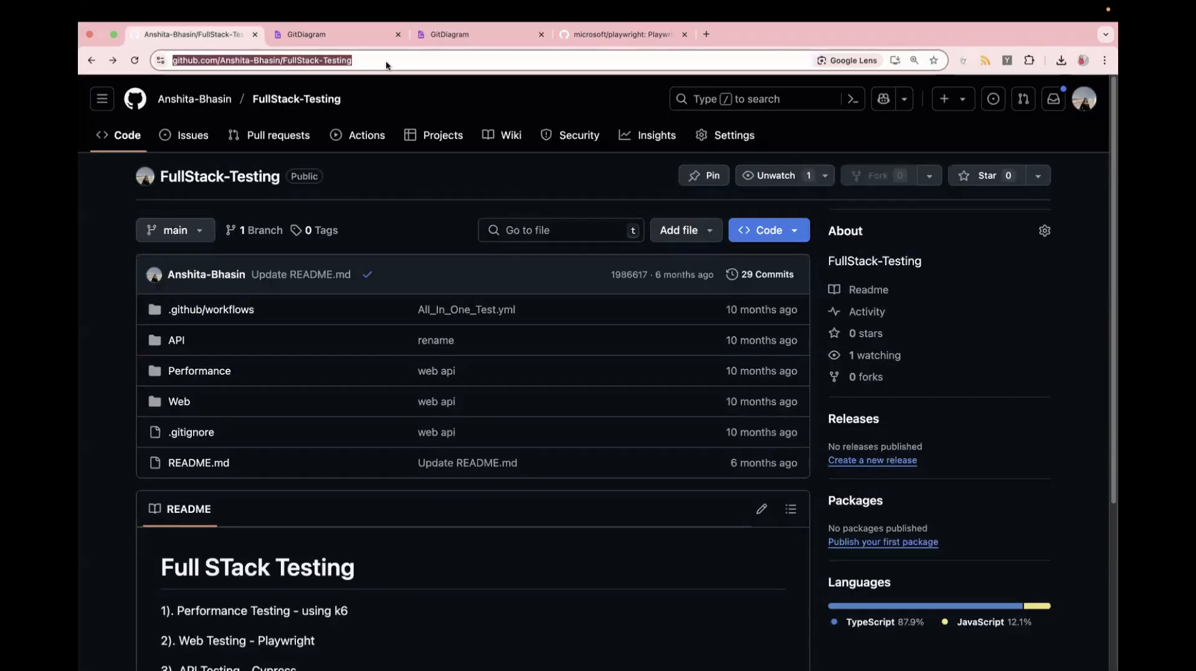
{"action": "scroll", "scroll_direction": "down", "scroll_amount": 3}
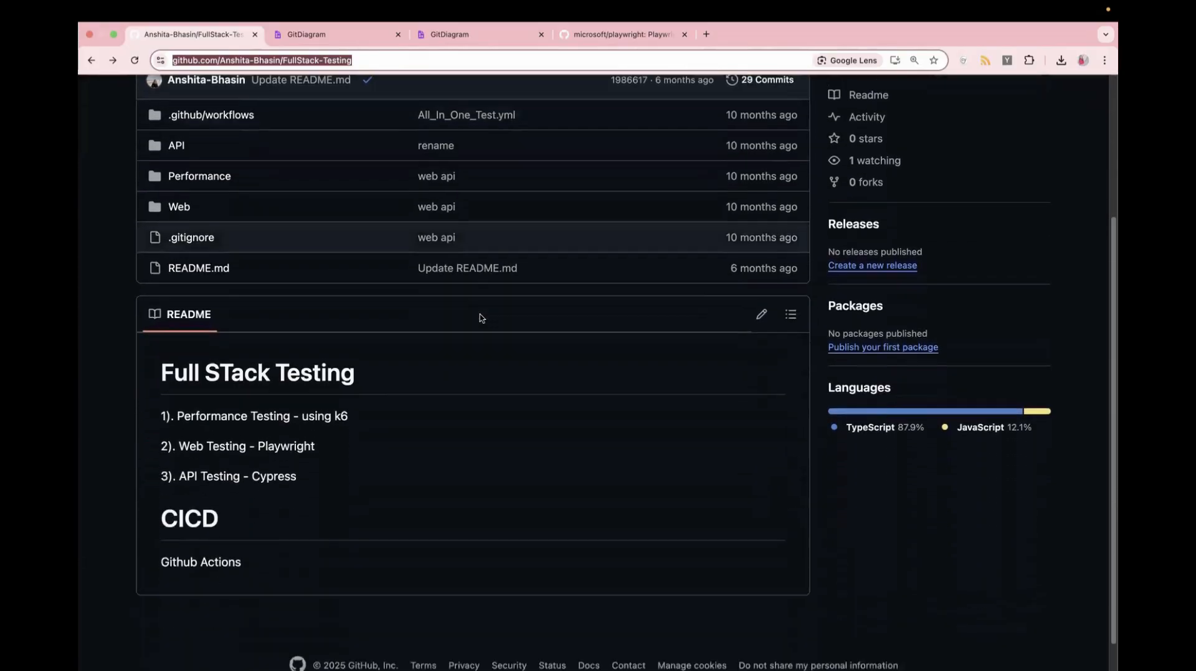
{"action": "scroll", "scroll_direction": "up", "scroll_amount": 3}
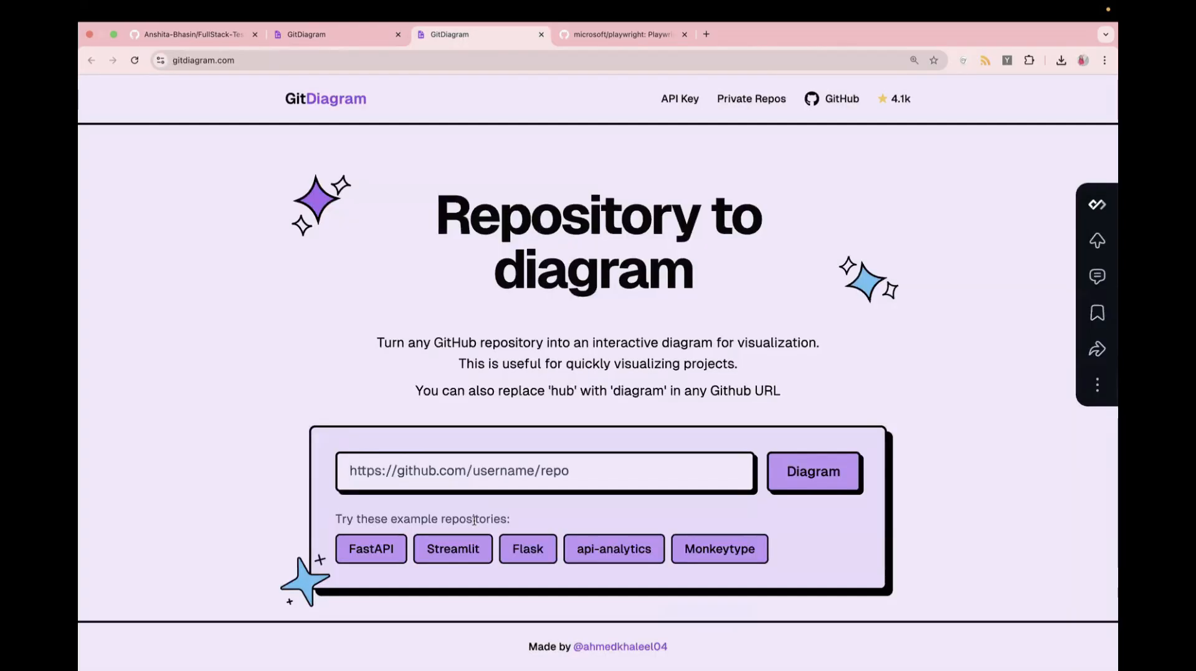
{"action": "type", "text": "https://github.com/Anshita-Bhasin/FullStack-Testing"}
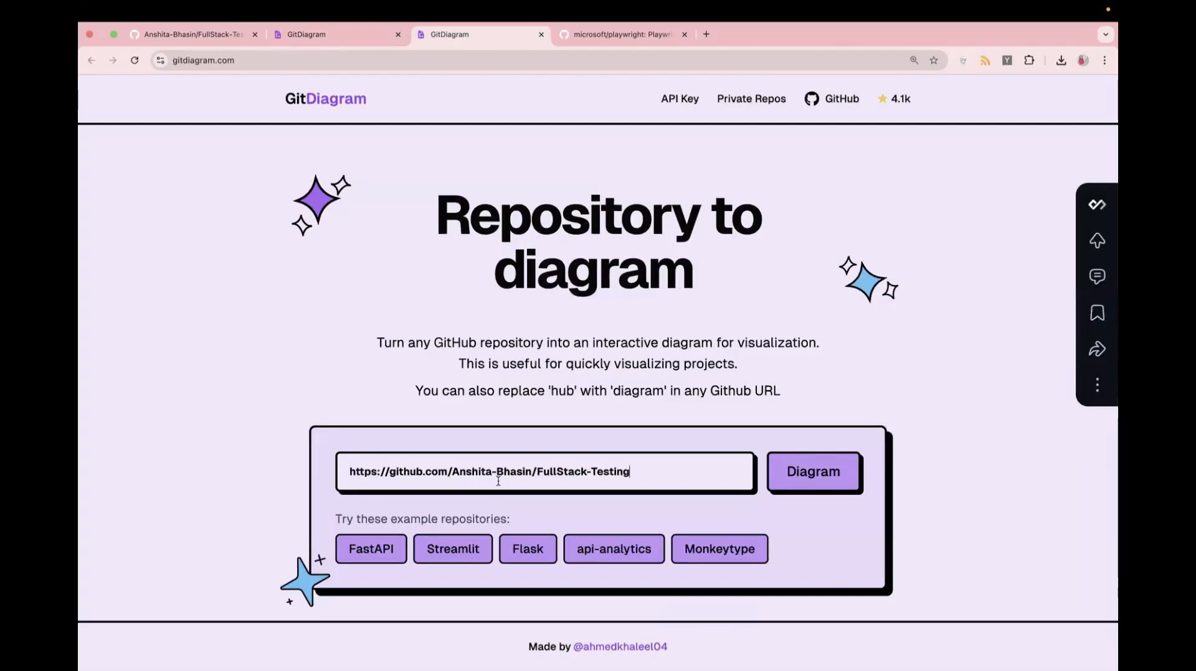
{"action": "left_click", "coordinate": [812, 472]}
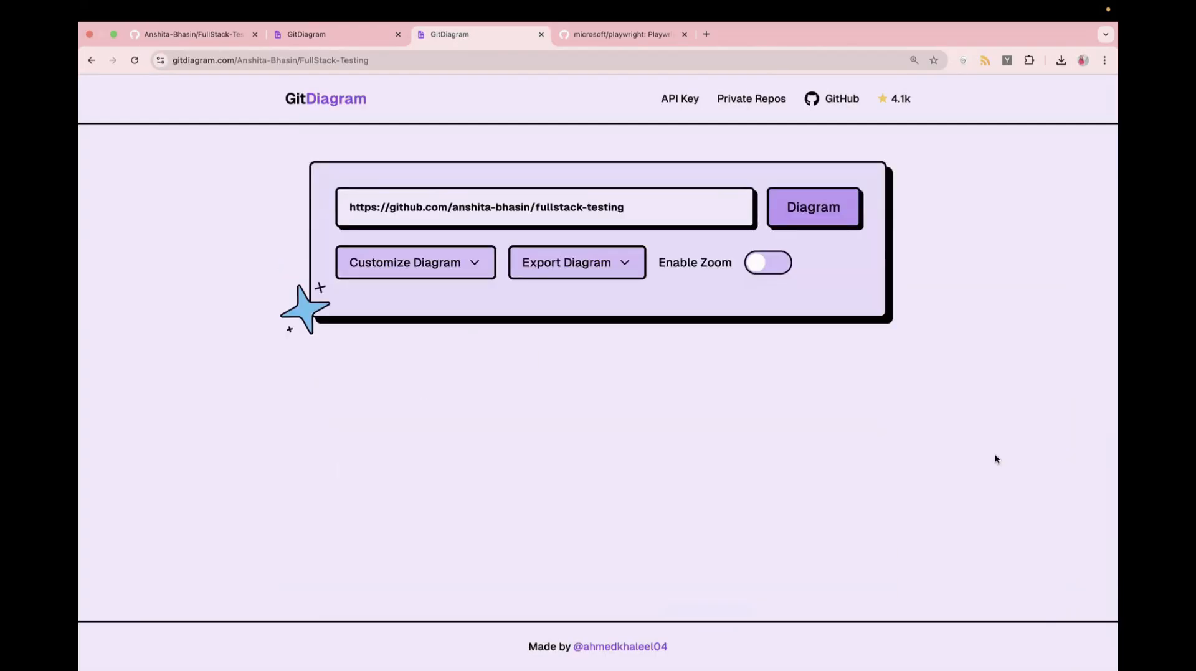
{"action": "left_click", "coordinate": [813, 207]}
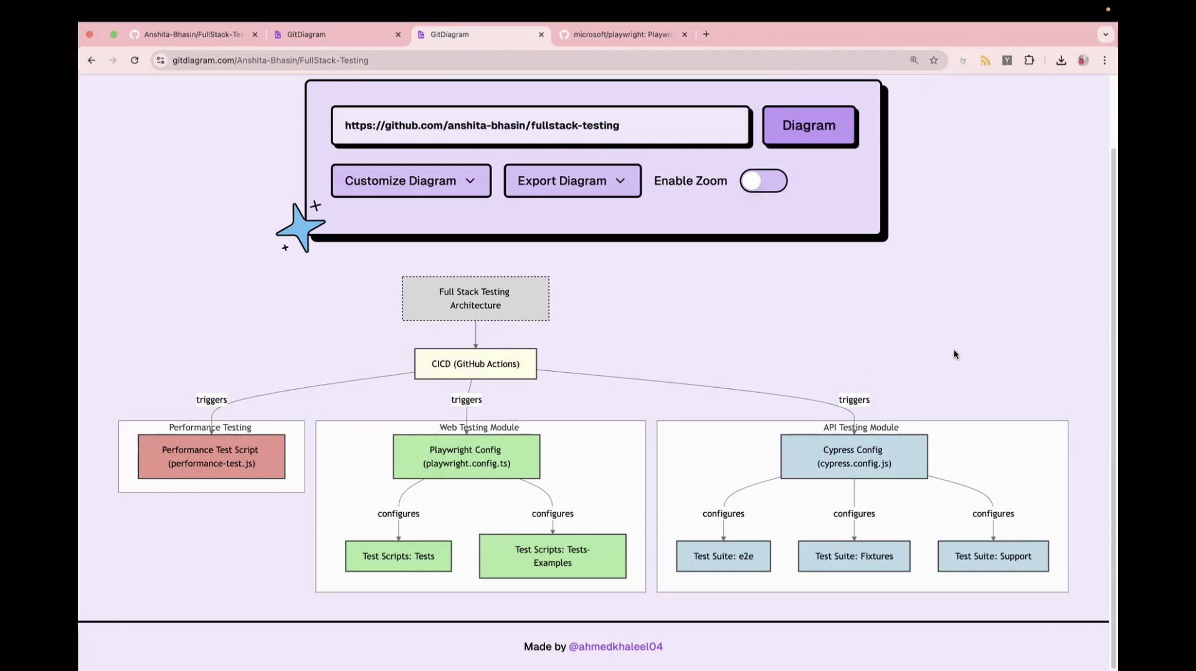
{"action": "mouse_move", "coordinate": [740, 360]}
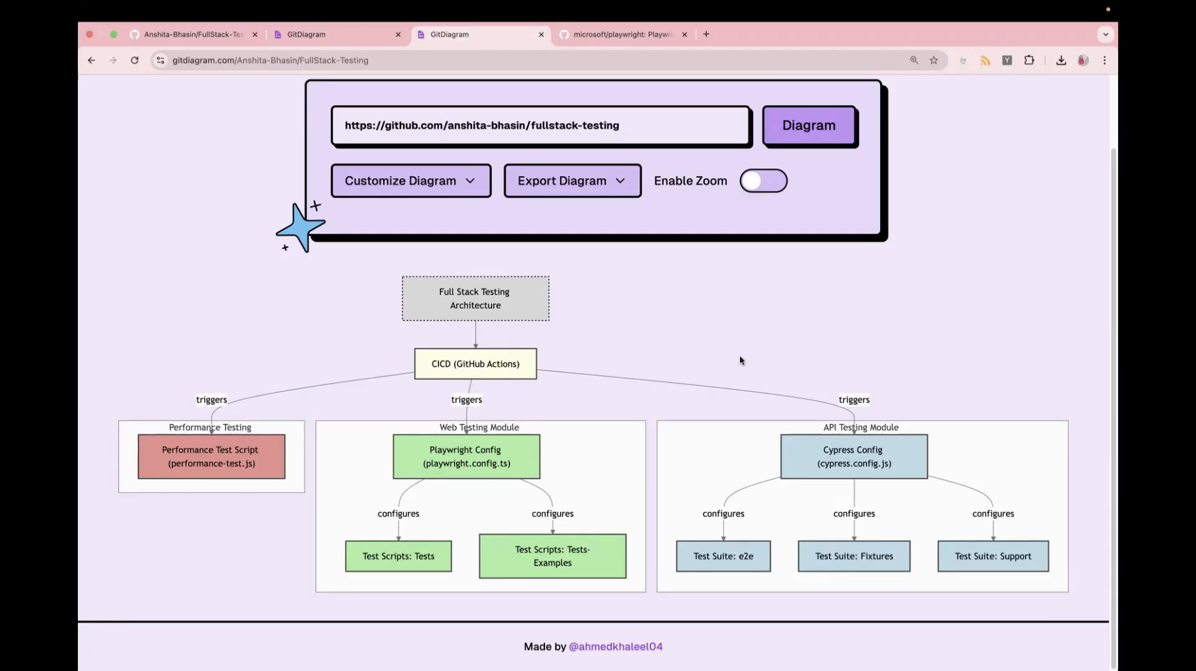
{"action": "mouse_move", "coordinate": [725, 306]}
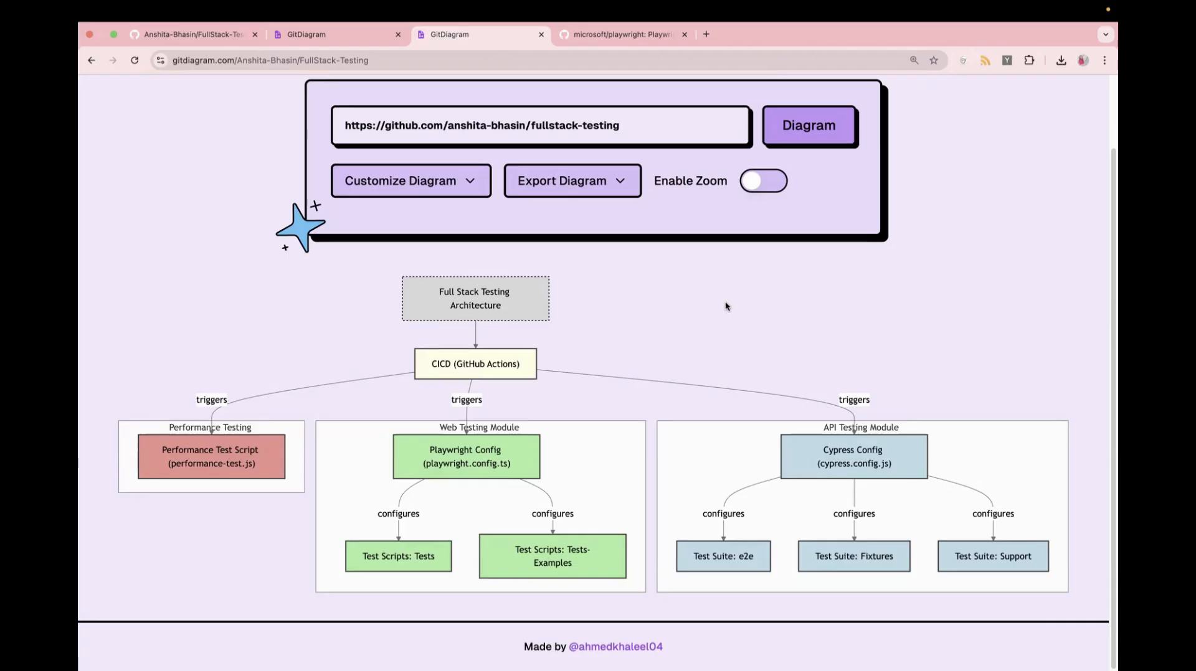
{"action": "scroll", "scroll_direction": "up", "scroll_amount": 3}
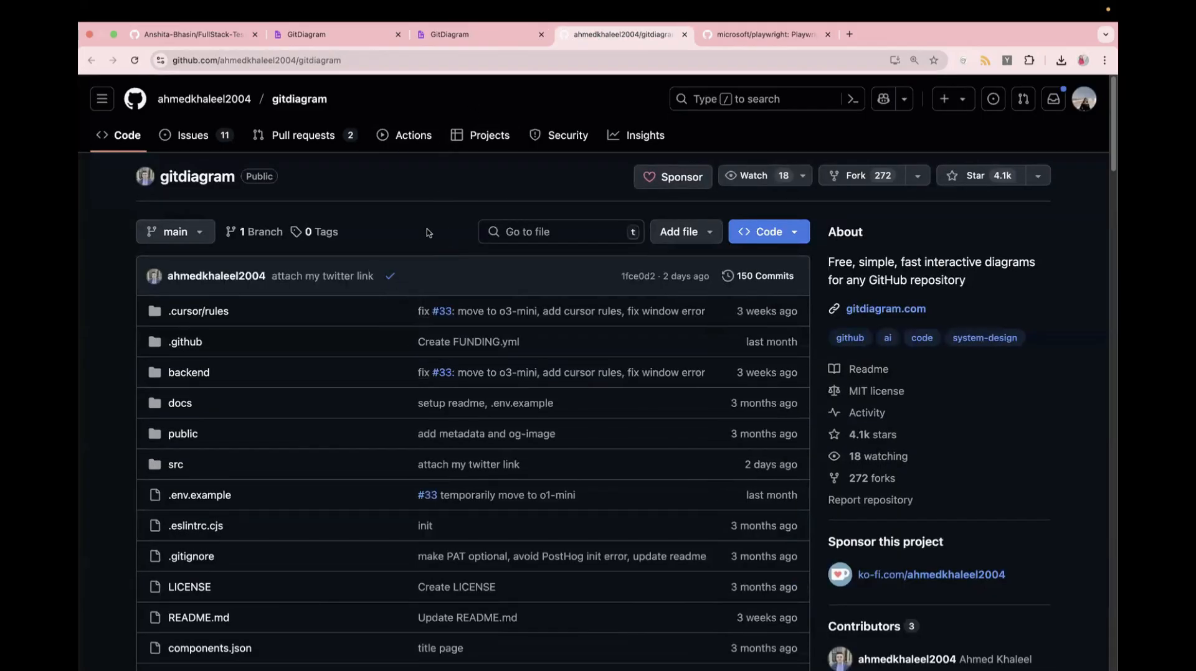
{"action": "mouse_move", "coordinate": [852, 427]}
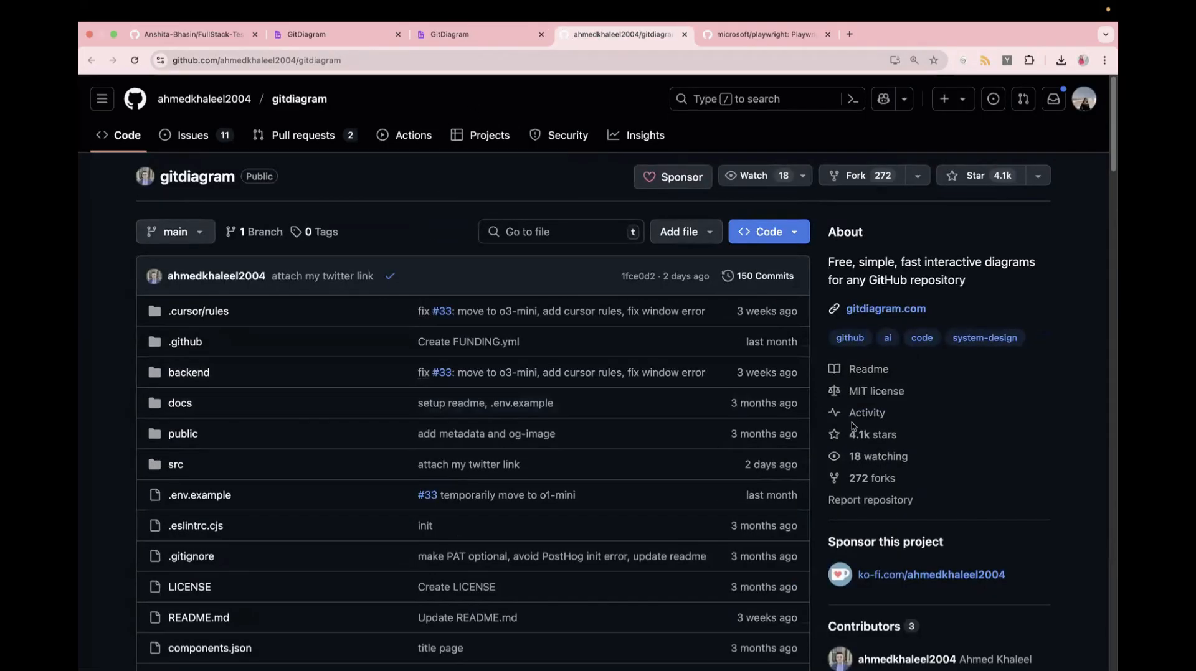
Read through the gitdiagram README's features and tech stack, then return to the Cypress-E2E diagram
{"action": "scroll", "scroll_direction": "down", "scroll_amount": 3}
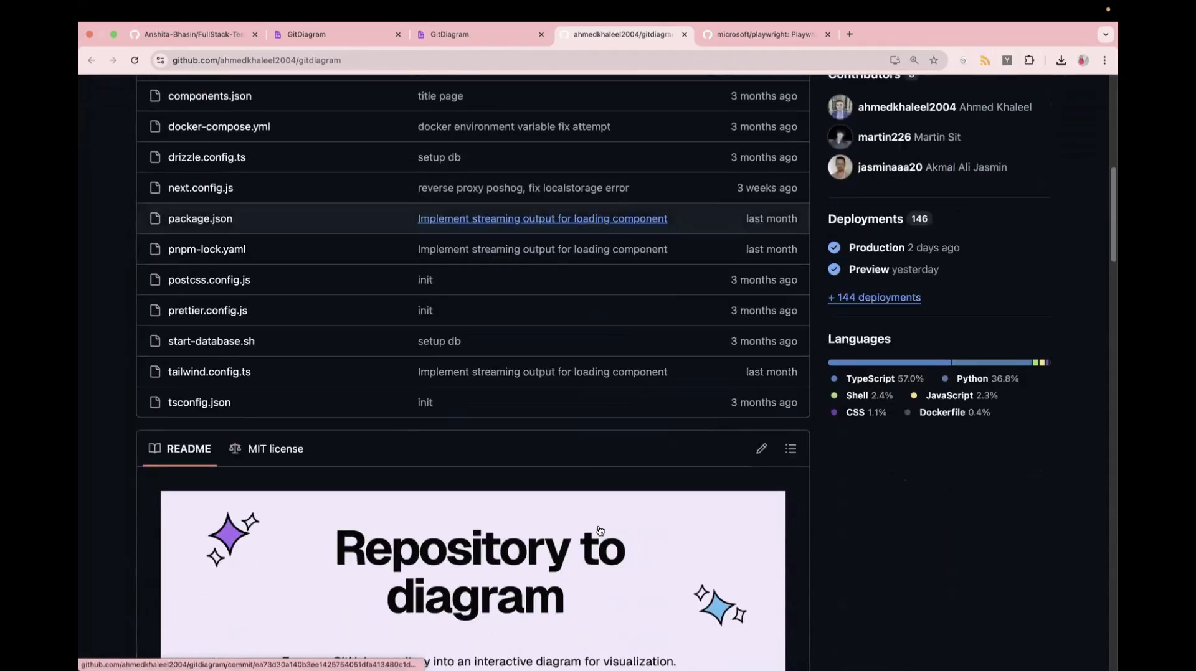
{"action": "scroll", "scroll_direction": "down", "scroll_amount": 3}
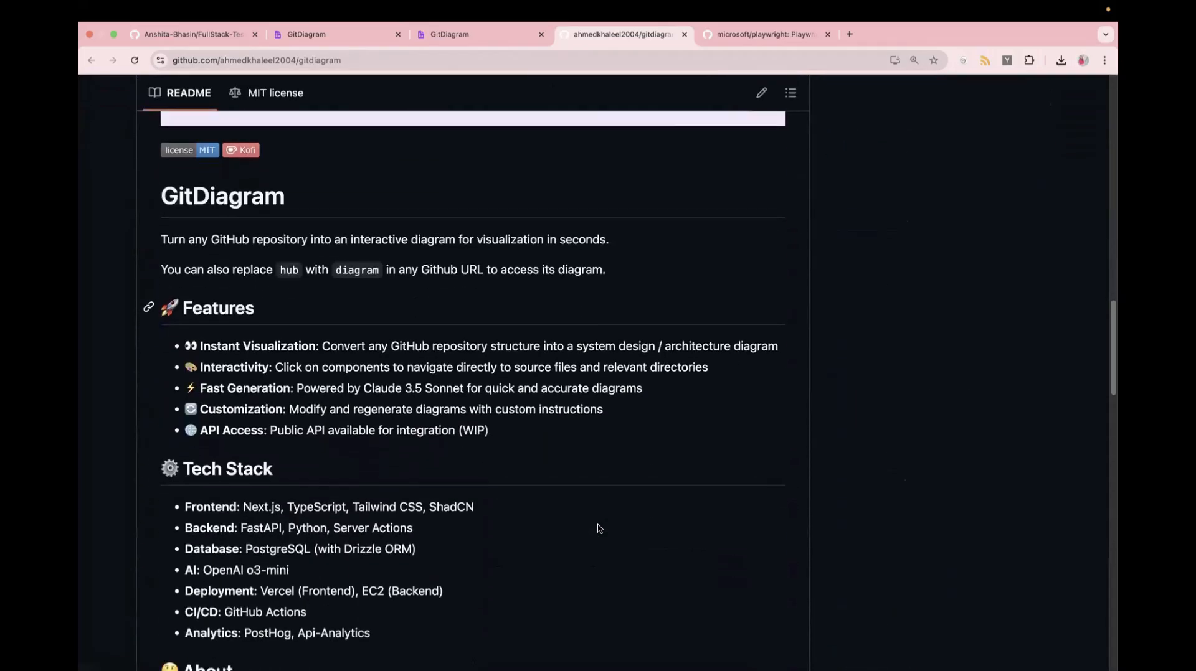
{"action": "scroll", "scroll_direction": "down", "scroll_amount": 3}
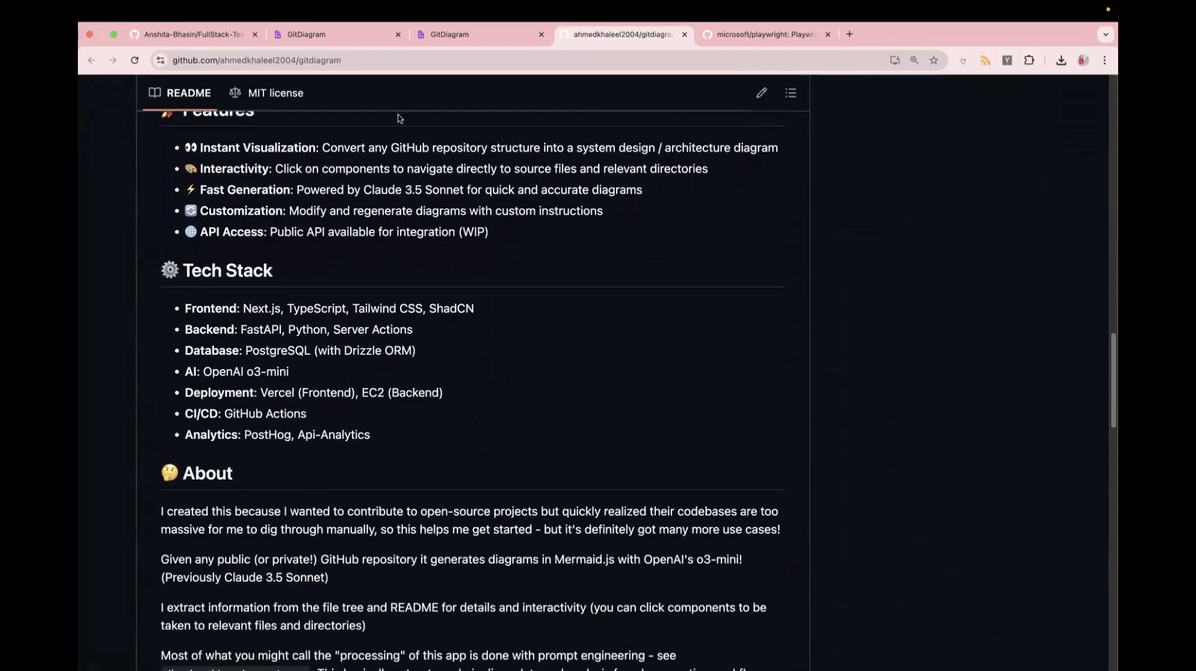
{"action": "left_click", "coordinate": [335, 35]}
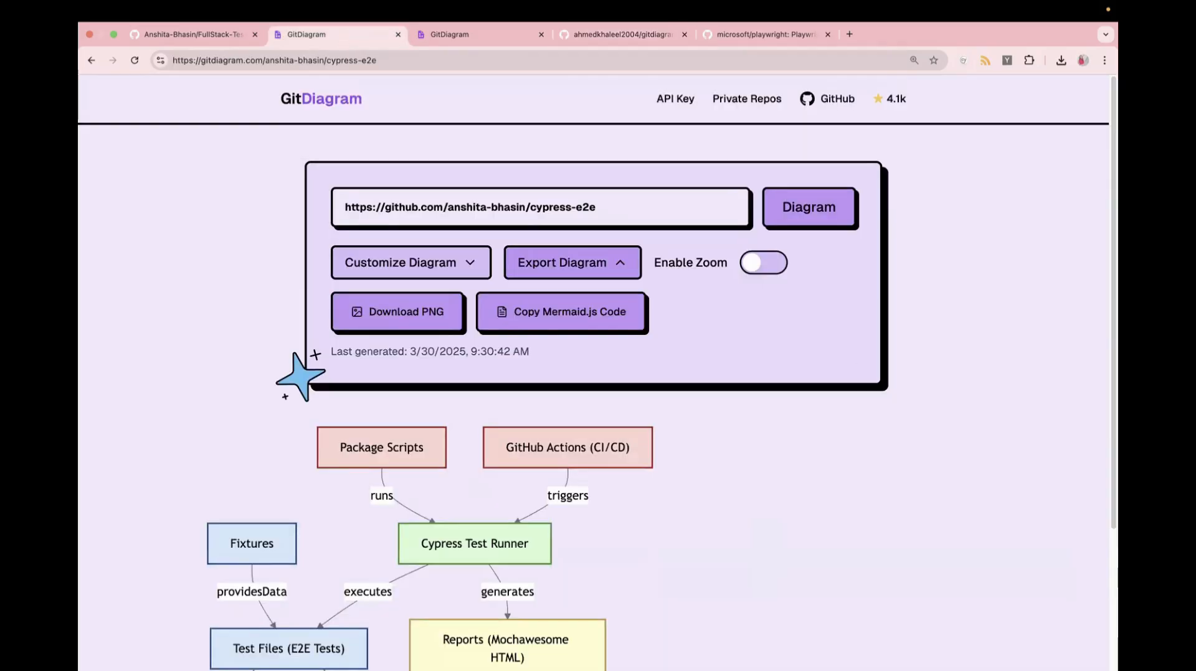
{"action": "mouse_move", "coordinate": [762, 585]}
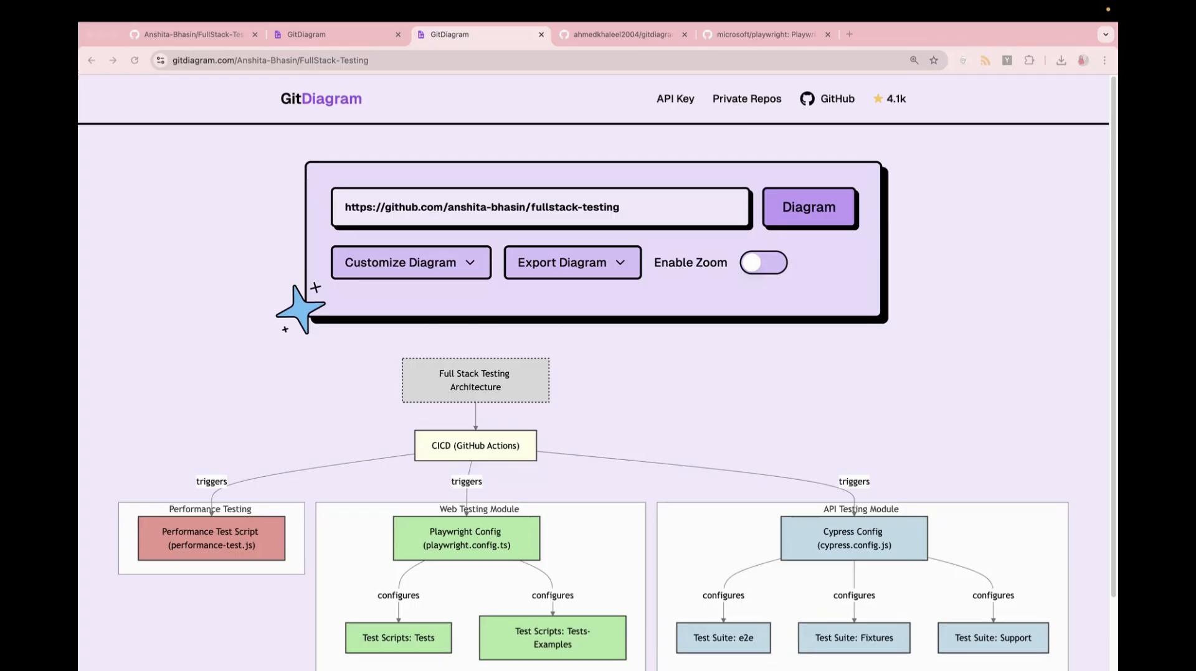
{"action": "mouse_move", "coordinate": [831, 385]}
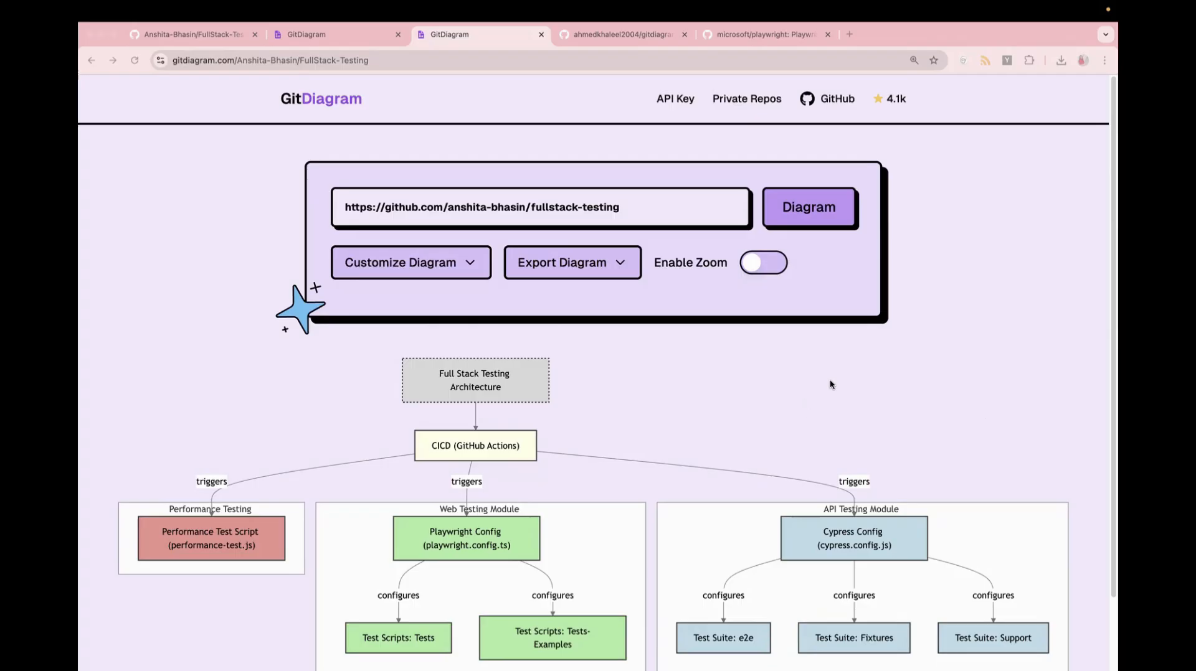
{"action": "mouse_move", "coordinate": [327, 90]}
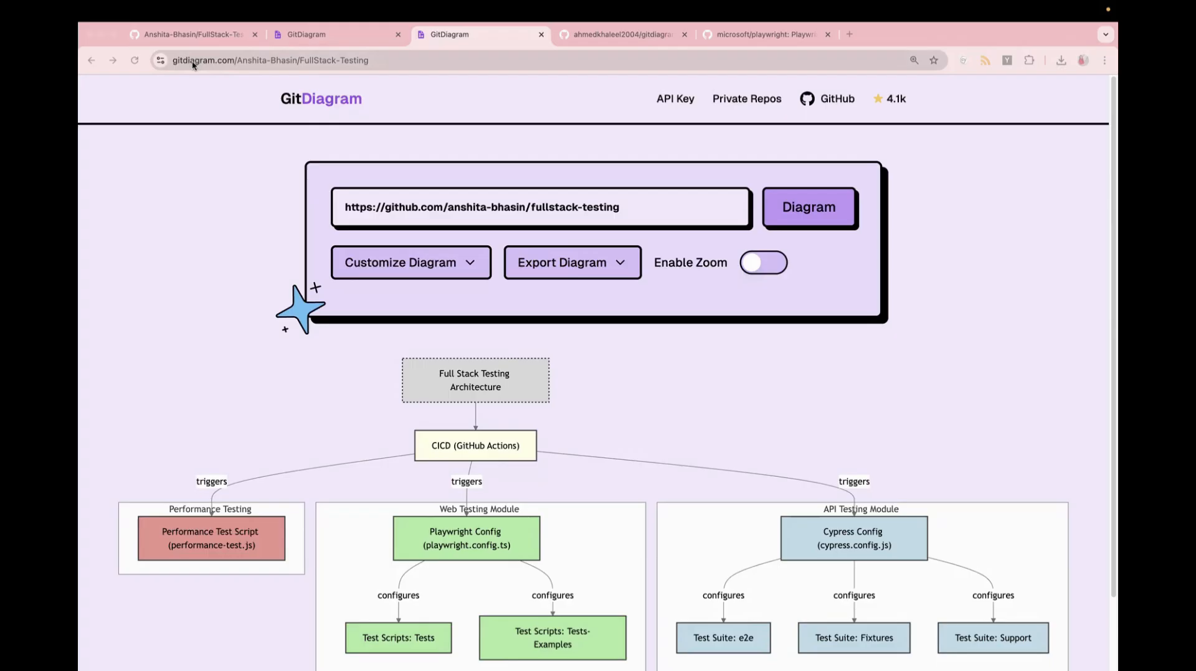
{"action": "mouse_move", "coordinate": [215, 110]}
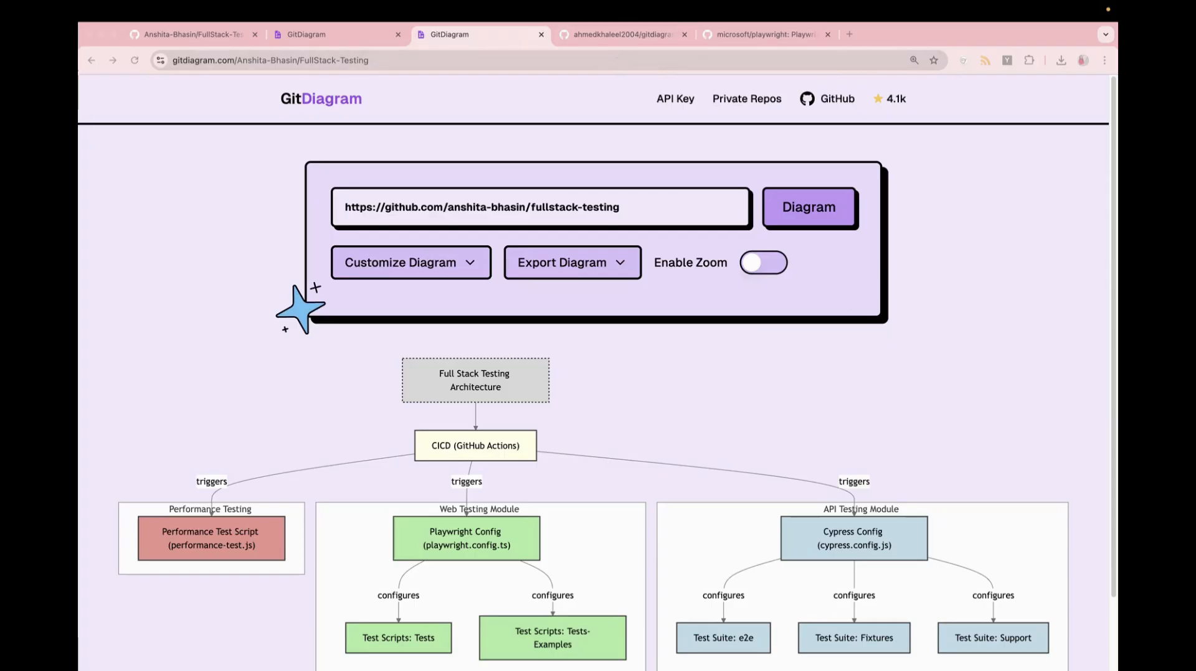
{"action": "mouse_move", "coordinate": [882, 496]}
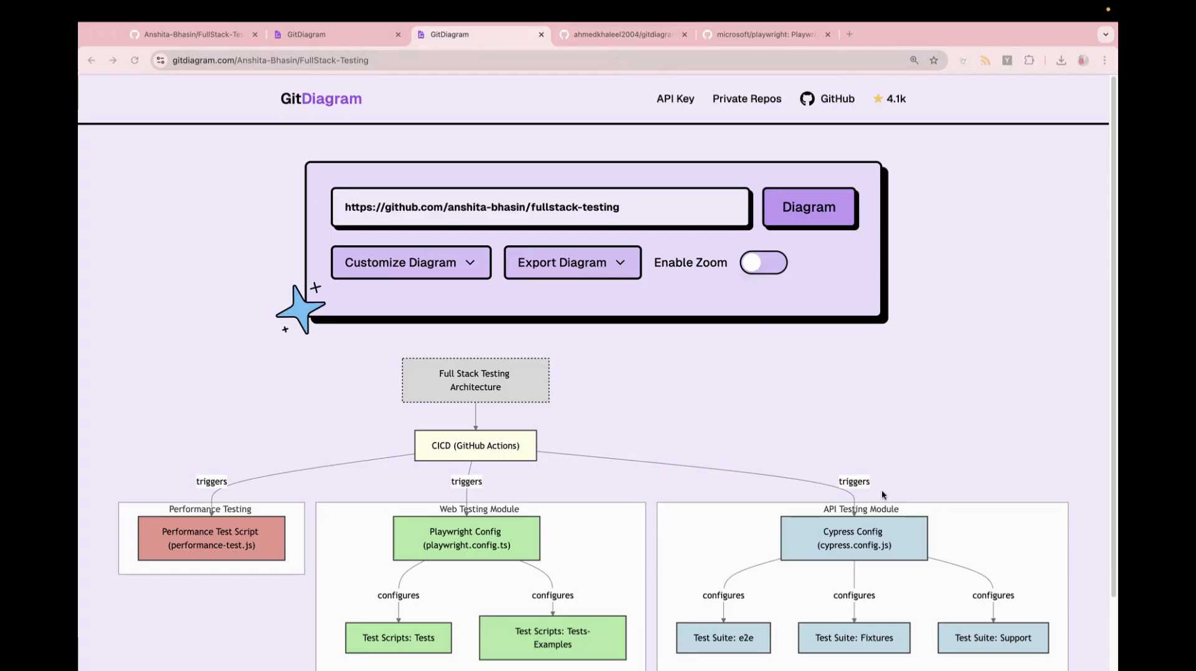